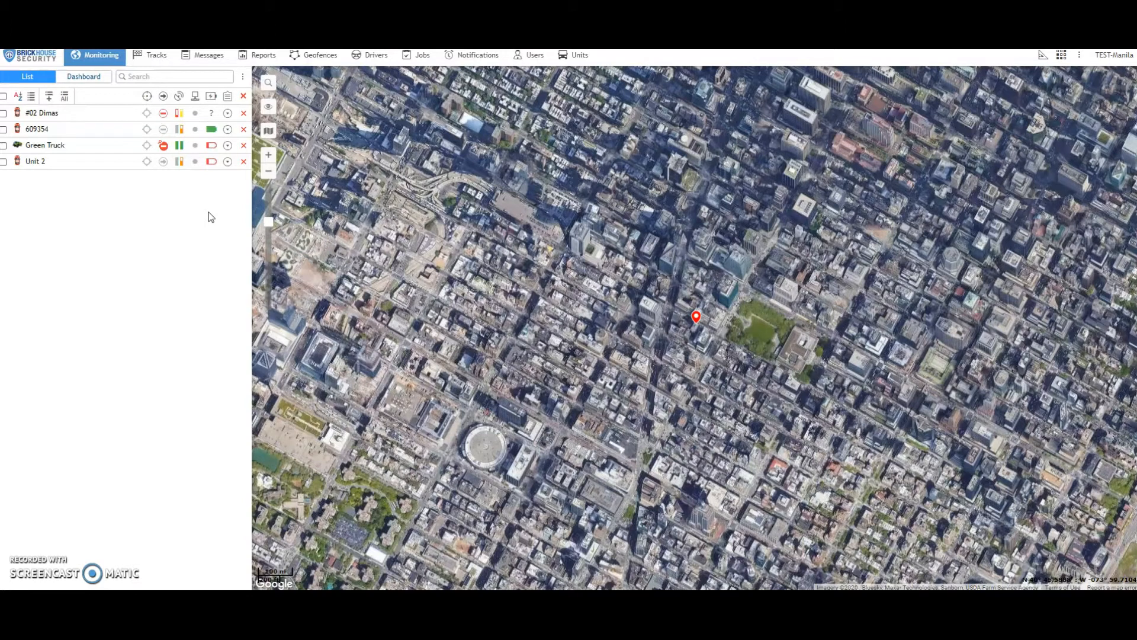
# Step: Create a new geofence named 'Test Geofence' of type Line in the Geofences section
pyautogui.click(320, 55)
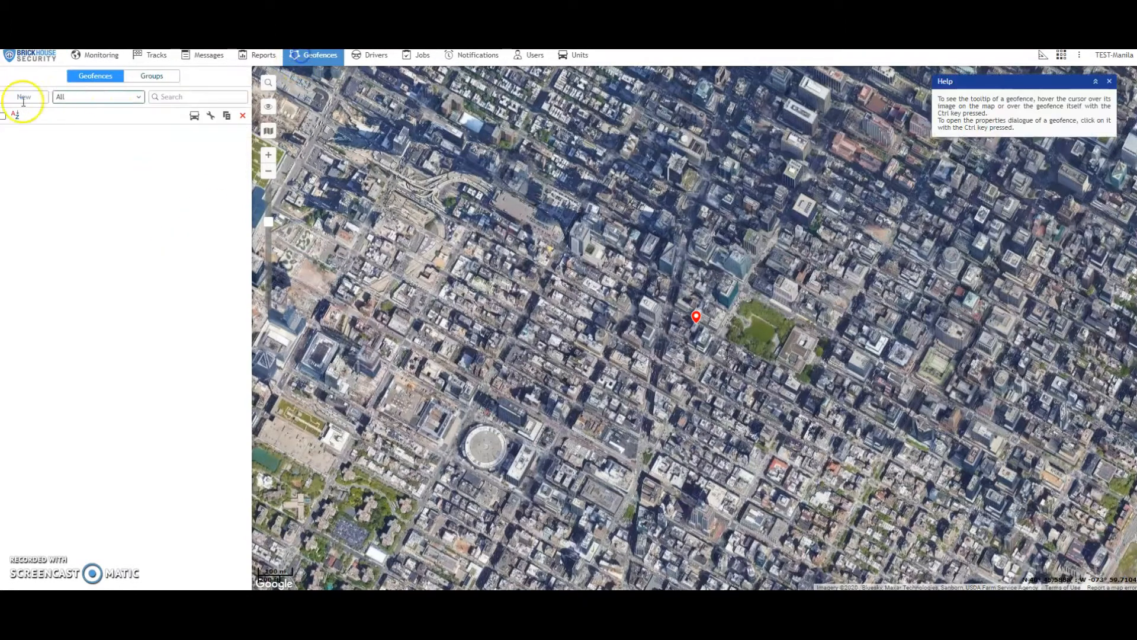
pyautogui.click(24, 97)
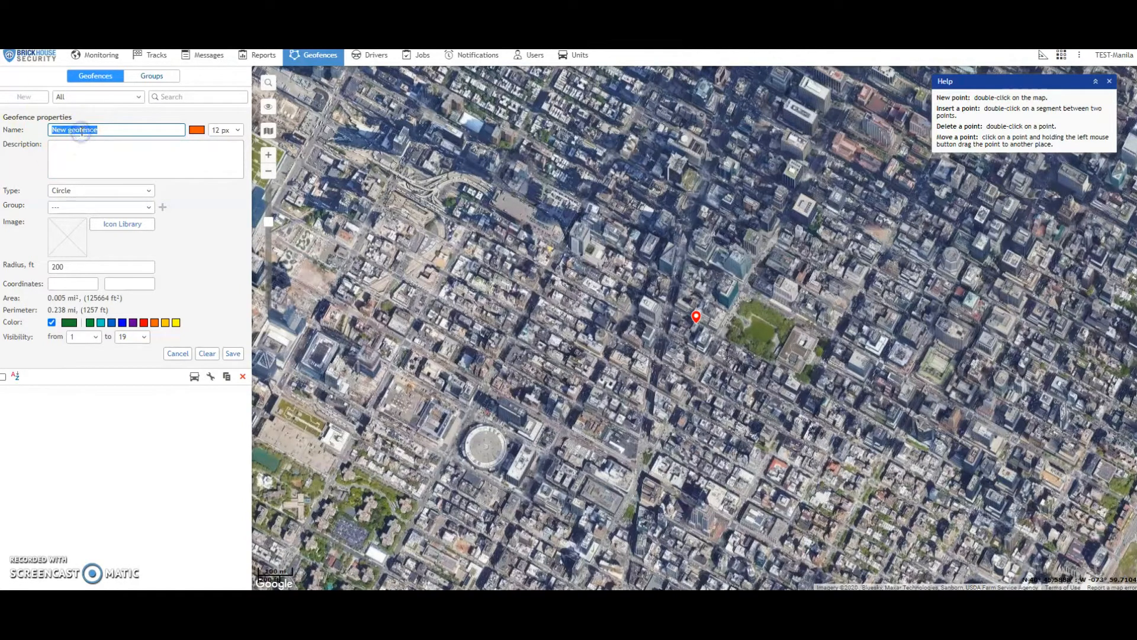
pyautogui.write('Test')
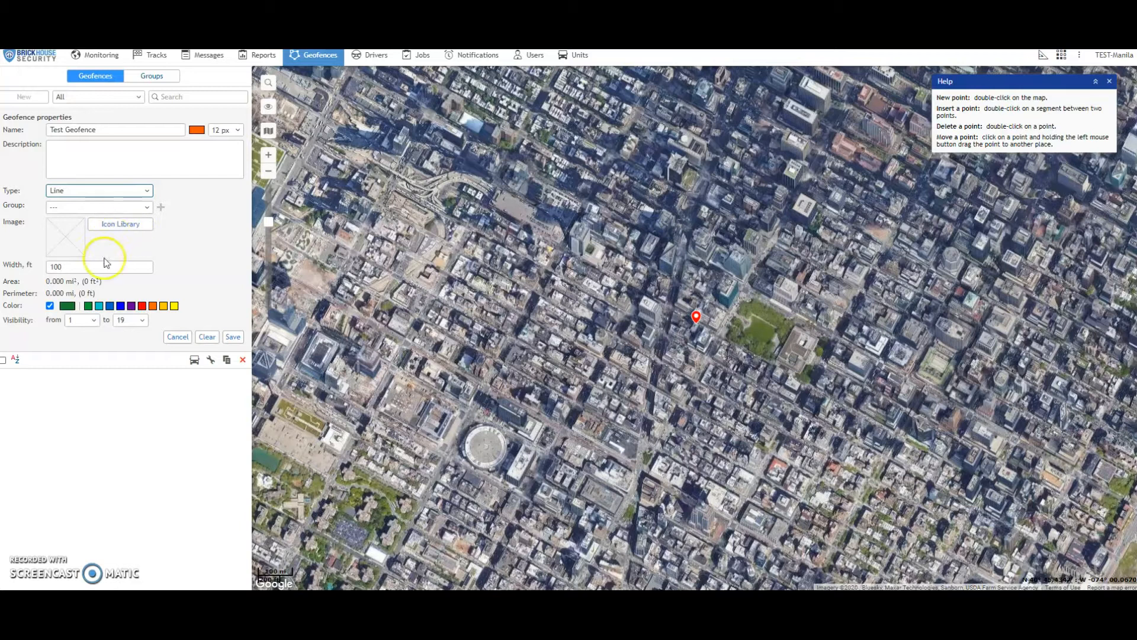
# Step: Set the Test Geofence line width to 300 ft
pyautogui.click(99, 267)
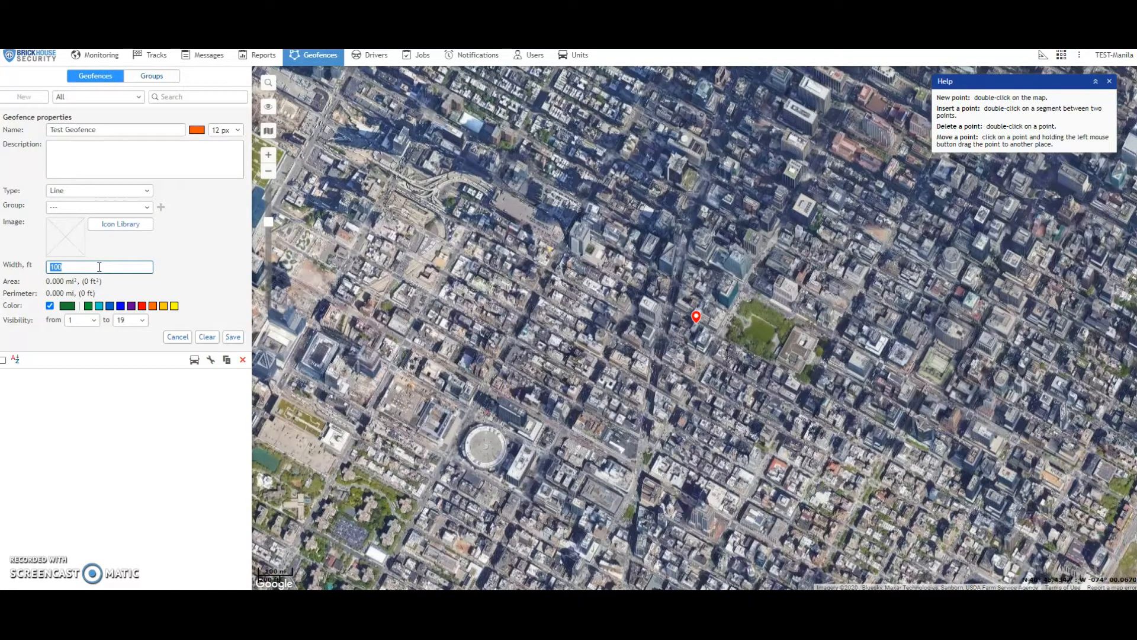
pyautogui.write('30')
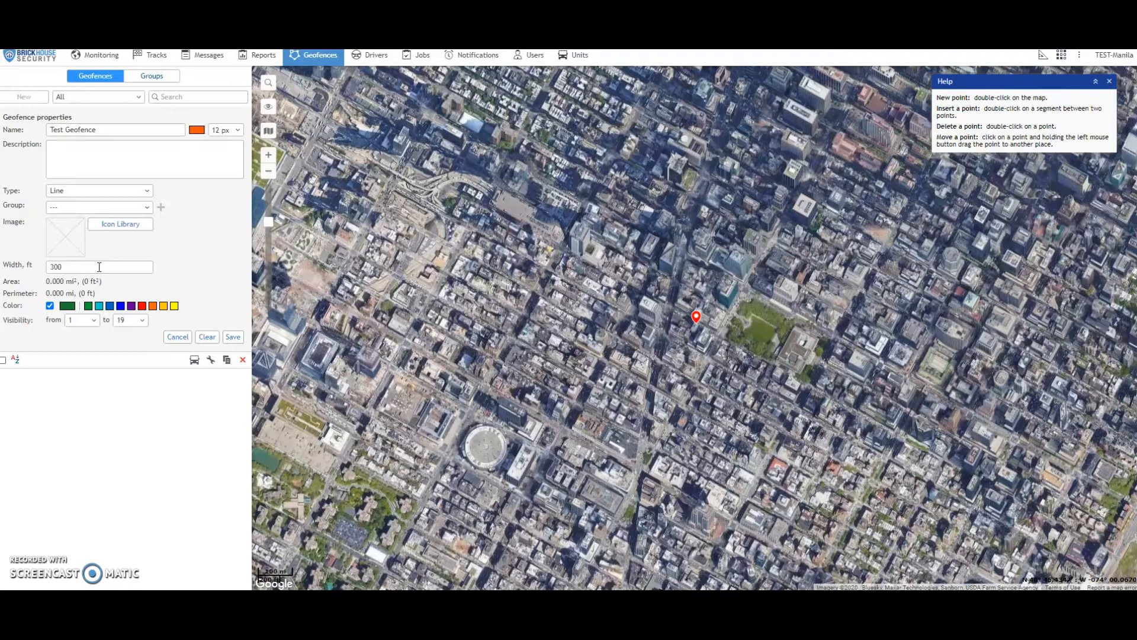
pyautogui.click(268, 83)
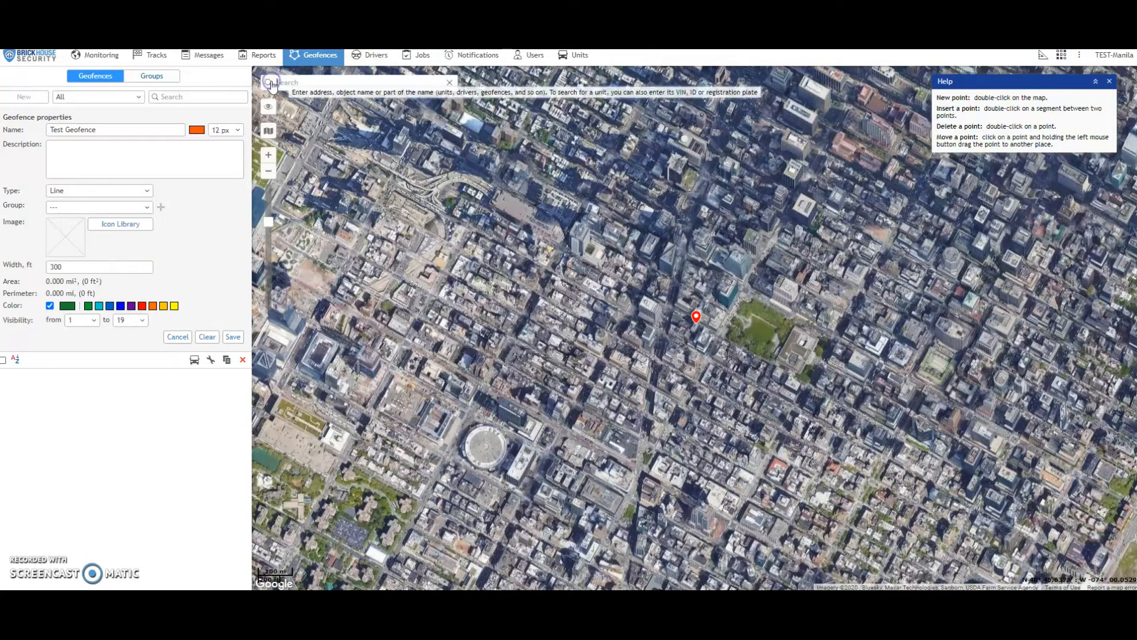
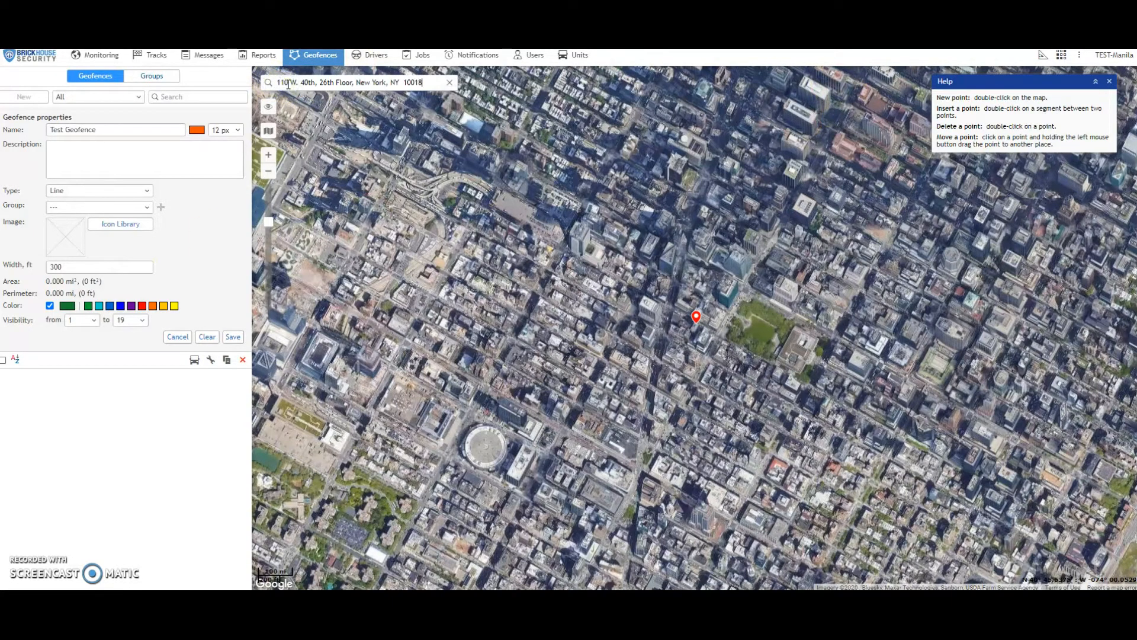
pyautogui.click(355, 83)
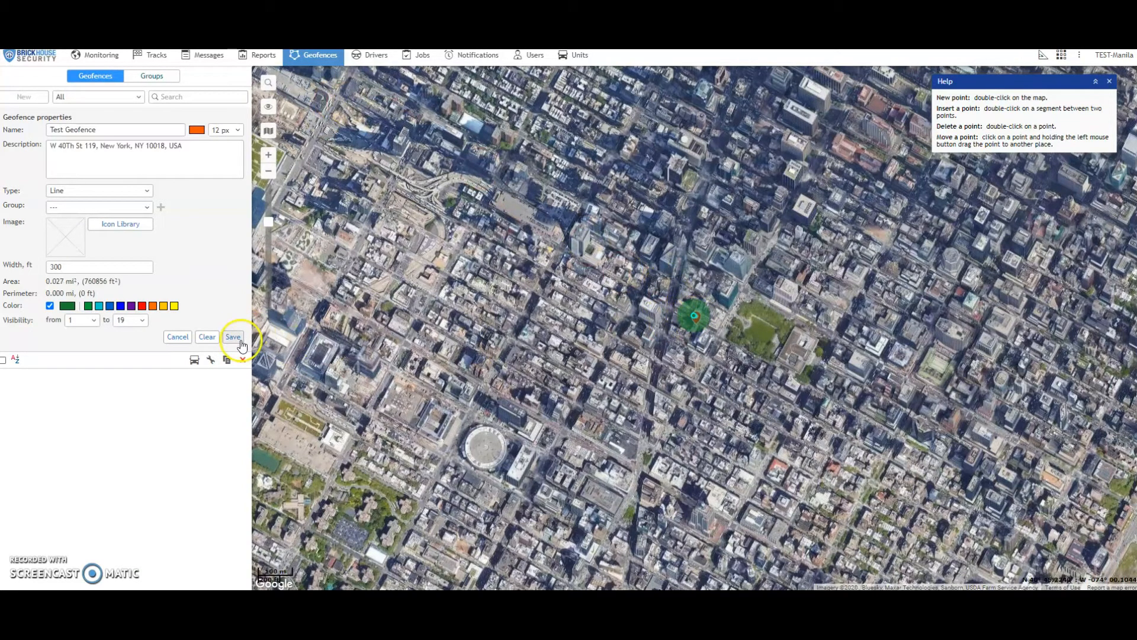
pyautogui.click(232, 337)
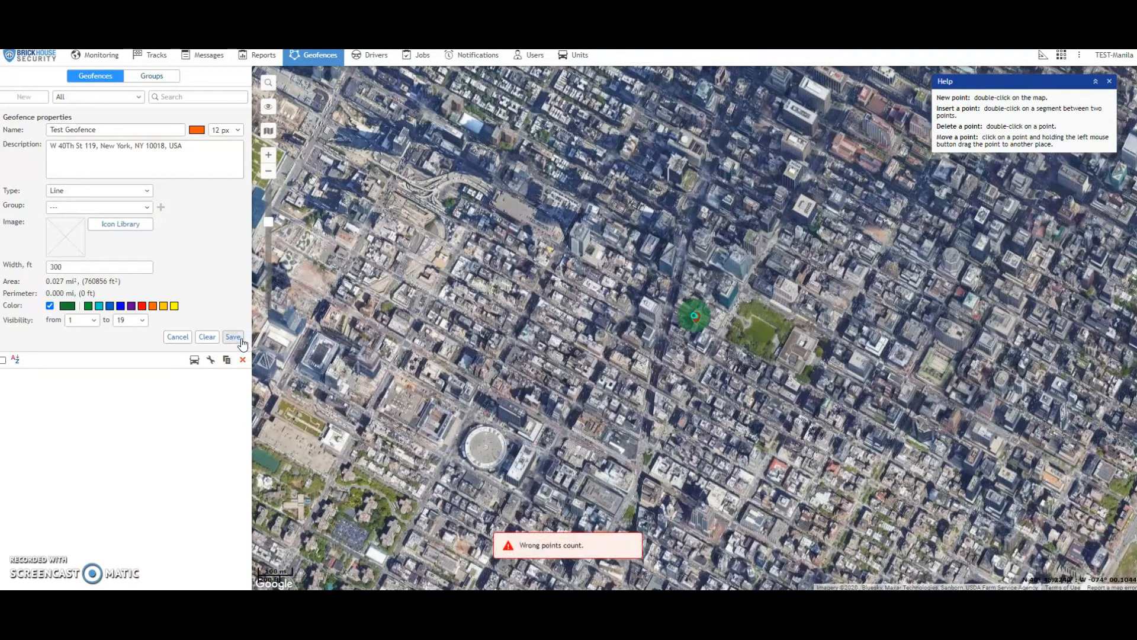
pyautogui.click(232, 337)
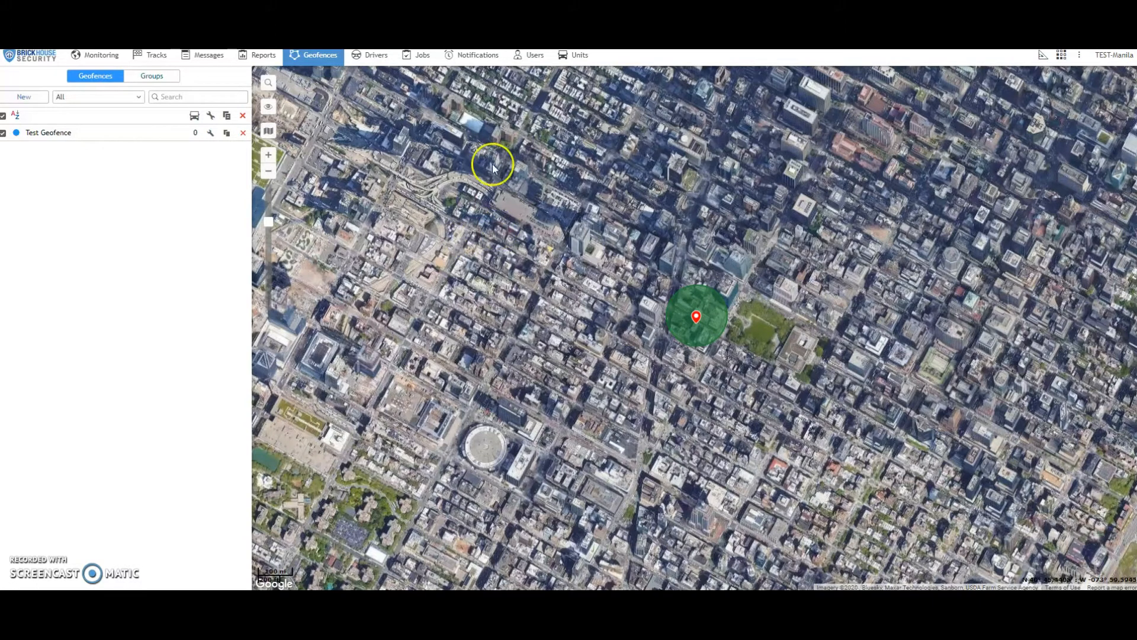
# Step: Start a new notification for unit 609354 and proceed to the trigger-type choices
pyautogui.click(478, 54)
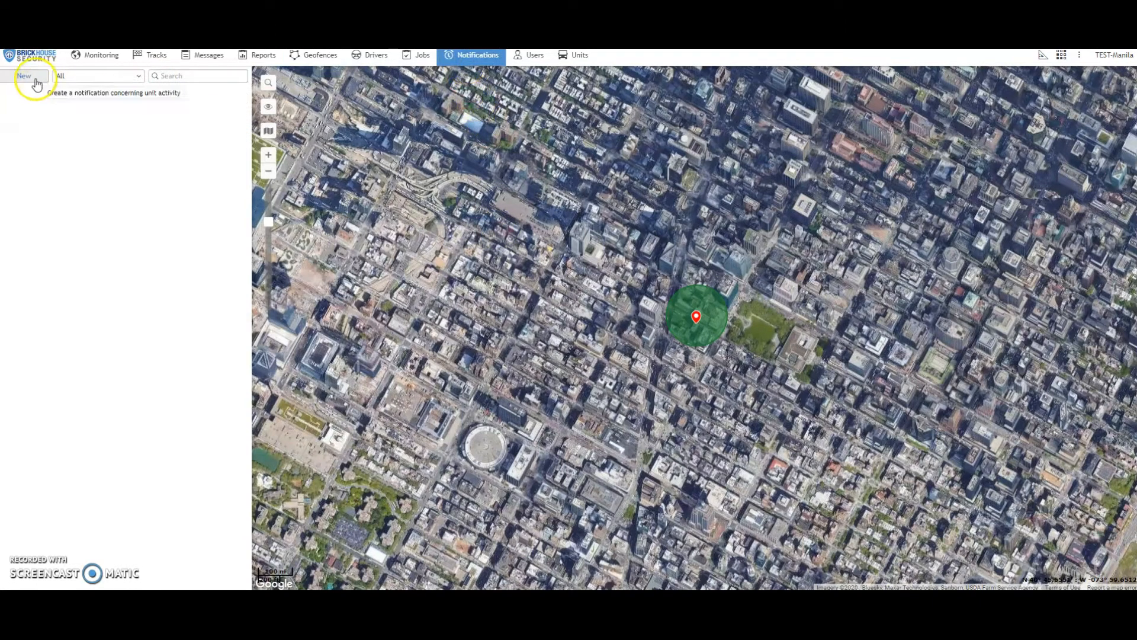
pyautogui.click(25, 76)
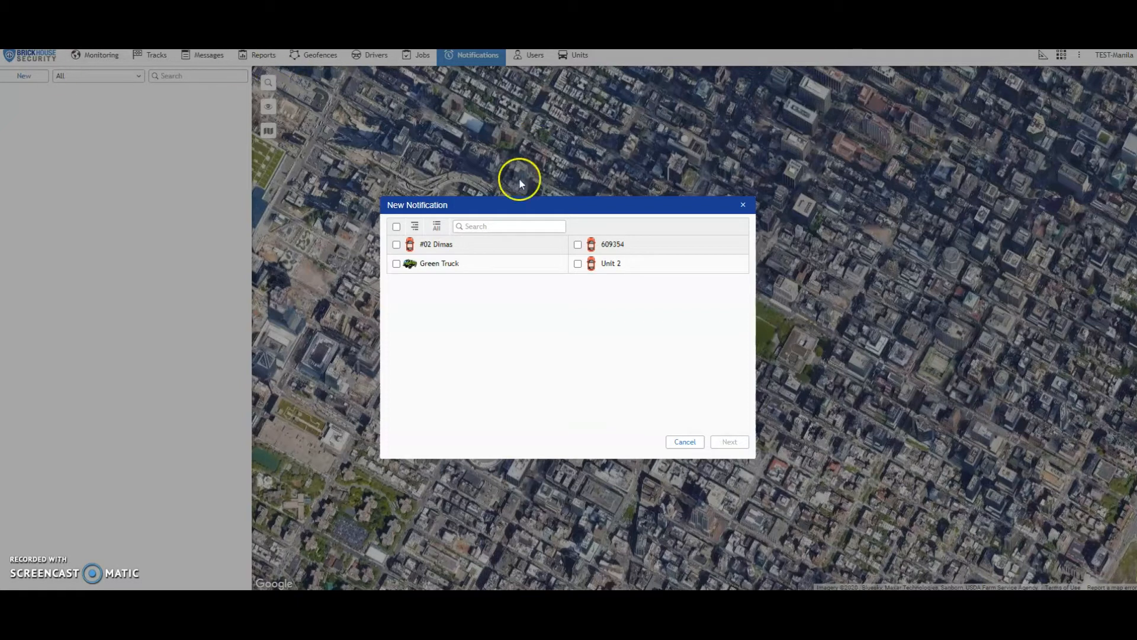
pyautogui.click(578, 245)
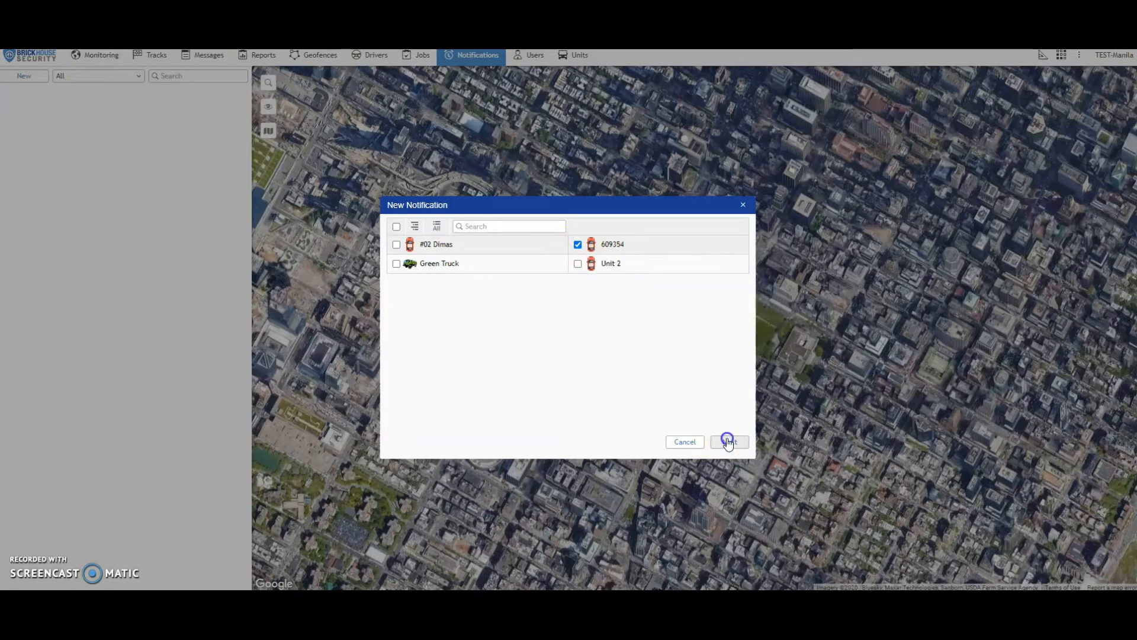
pyautogui.click(730, 442)
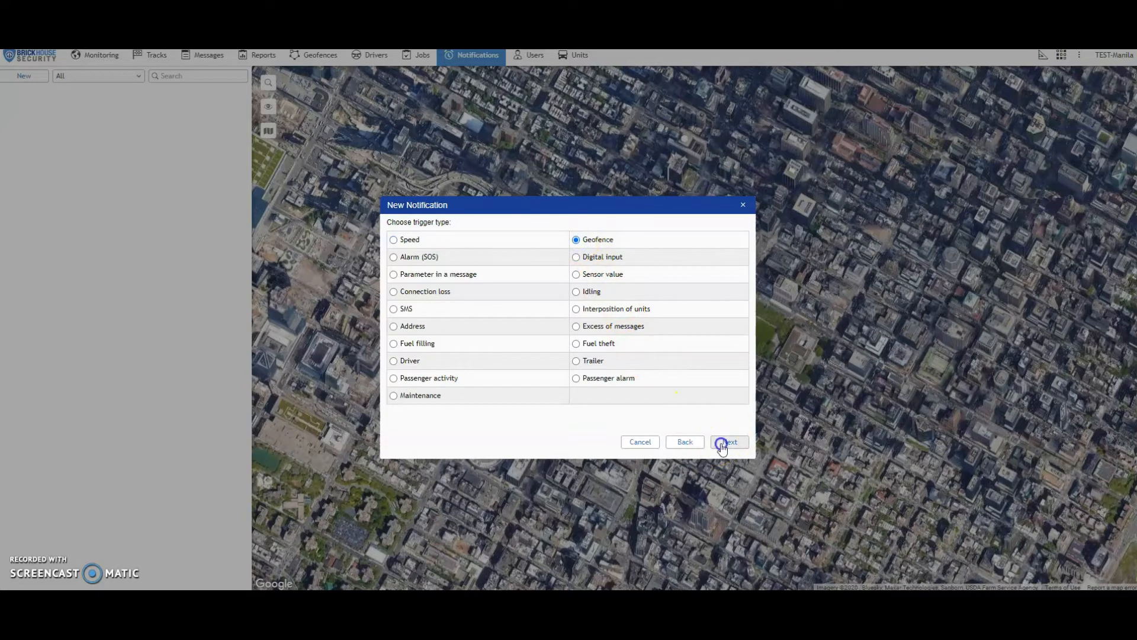
# Step: Set the Geofence trigger to Inside and add Test Geofence to the chosen geofences
pyautogui.click(730, 442)
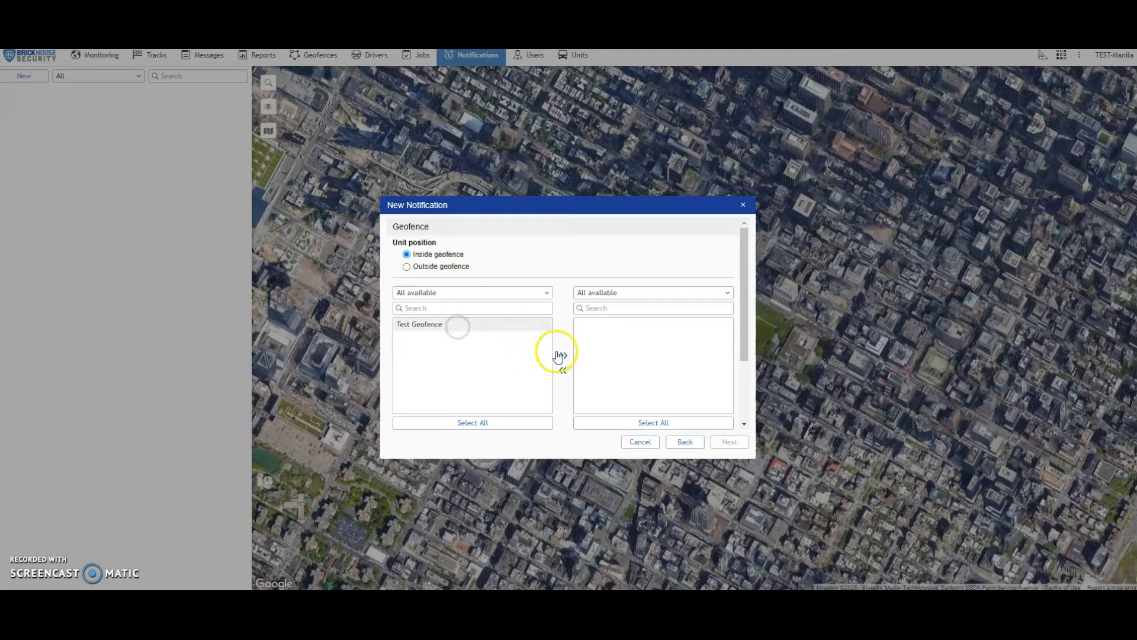
pyautogui.click(564, 355)
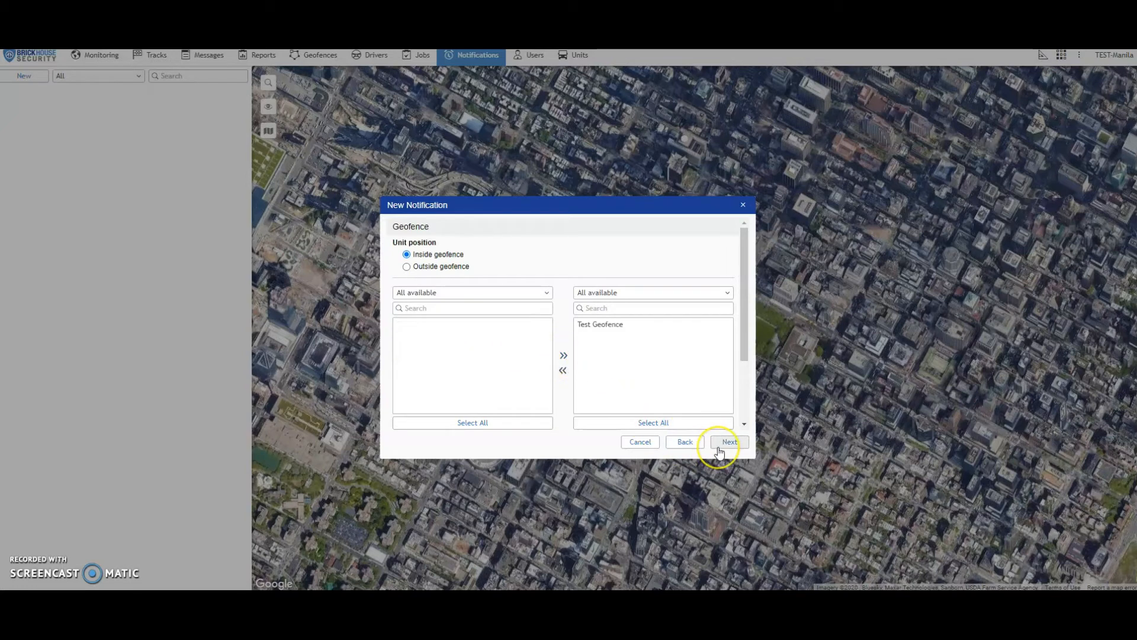
pyautogui.click(730, 442)
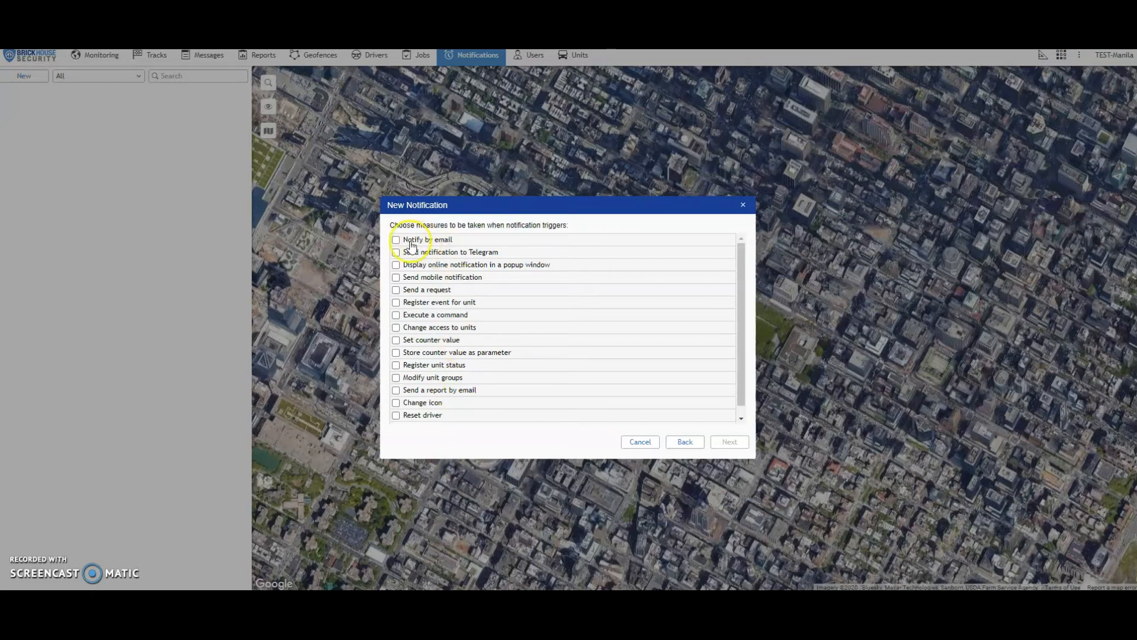
pyautogui.click(396, 240)
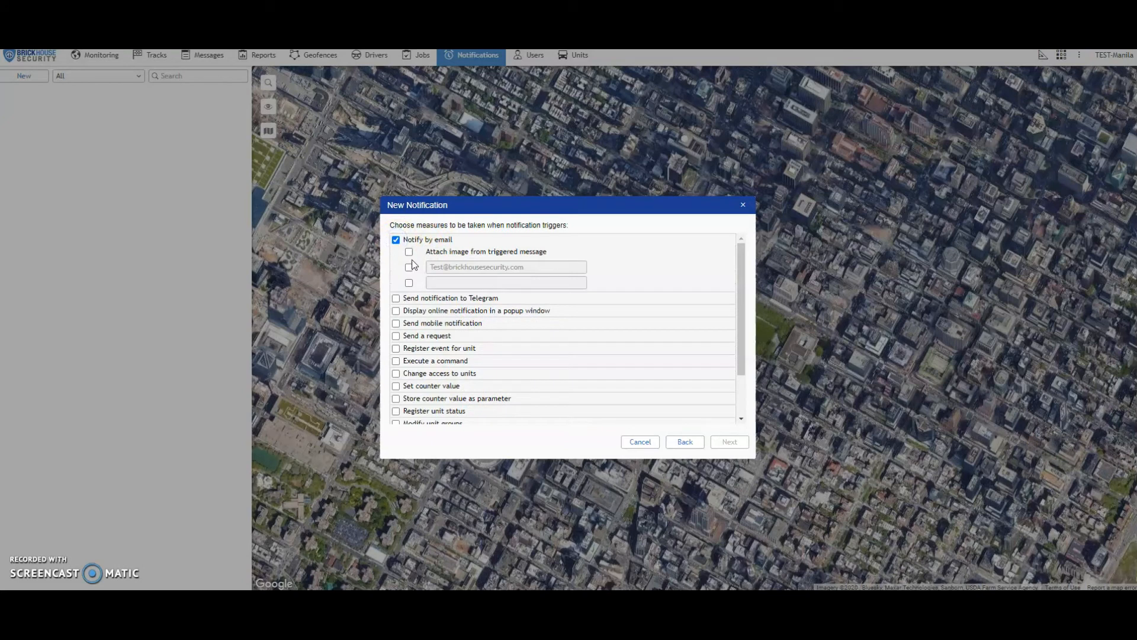
pyautogui.click(407, 282)
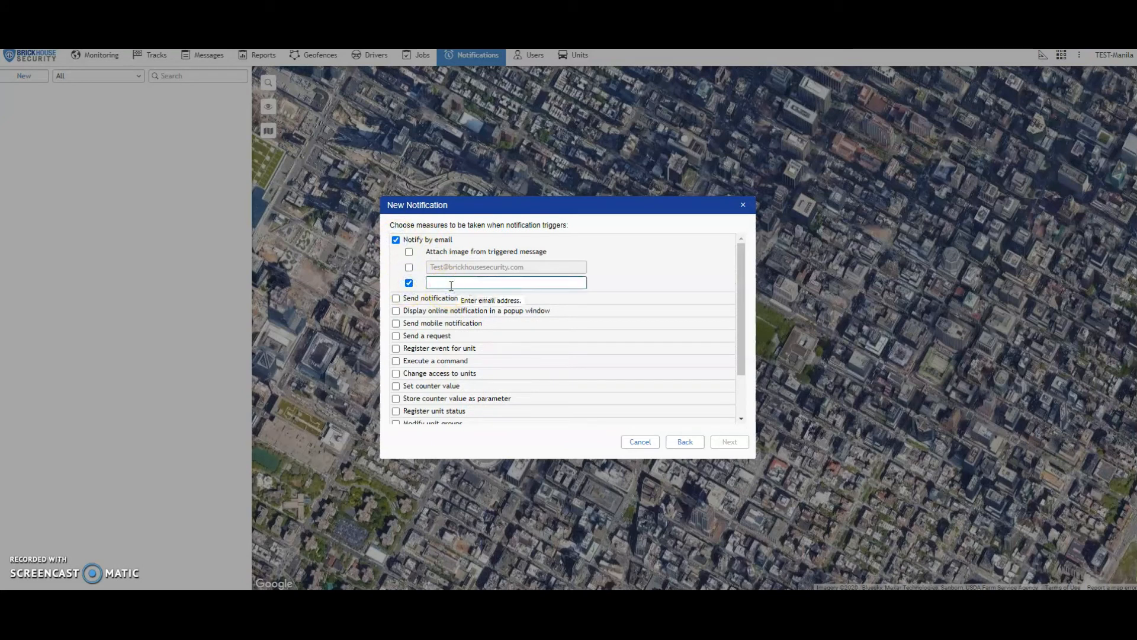
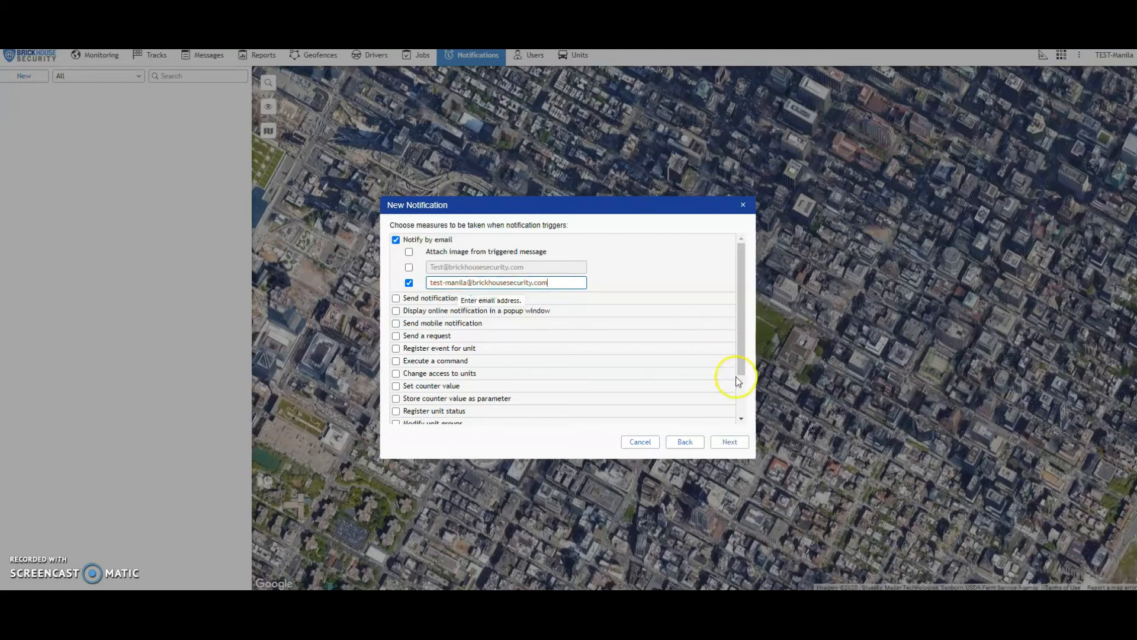
# Step: Keep the default alert message text and continue to the general settings page
pyautogui.click(730, 442)
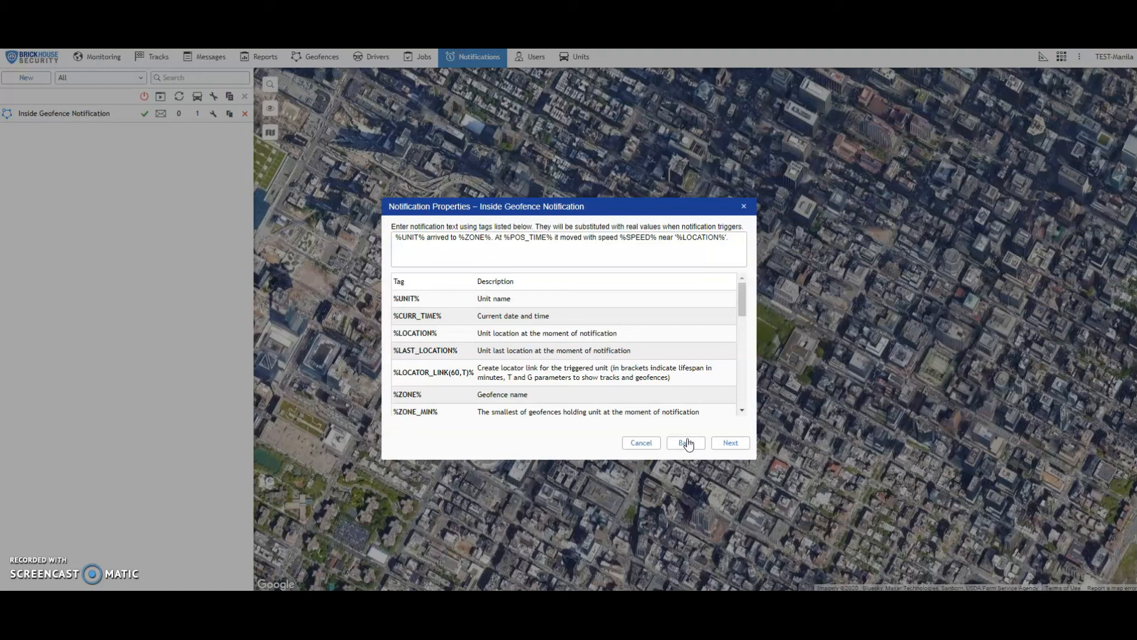
pyautogui.click(729, 443)
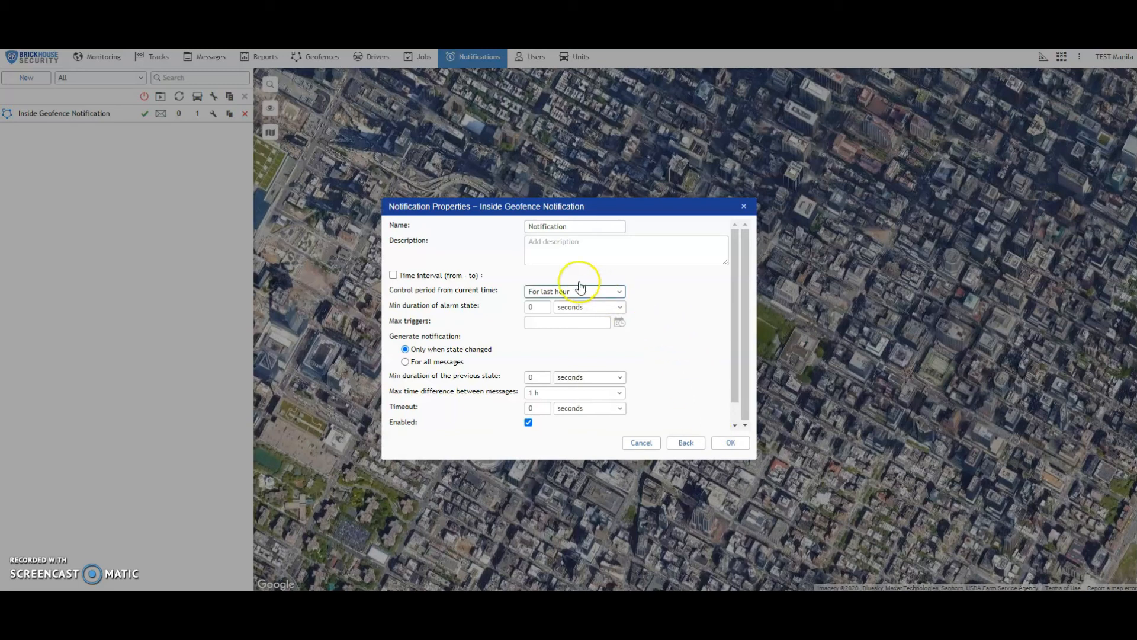
# Step: Name the notification 'Inside Geofence Notification' and save it as enabled
pyautogui.click(575, 226)
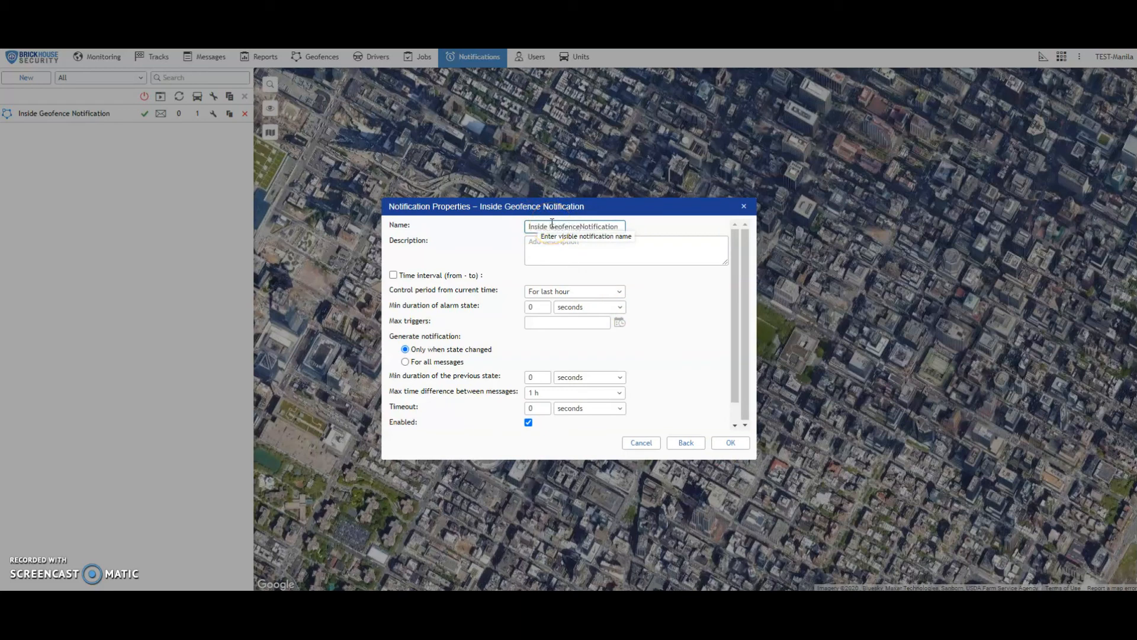
pyautogui.click(730, 443)
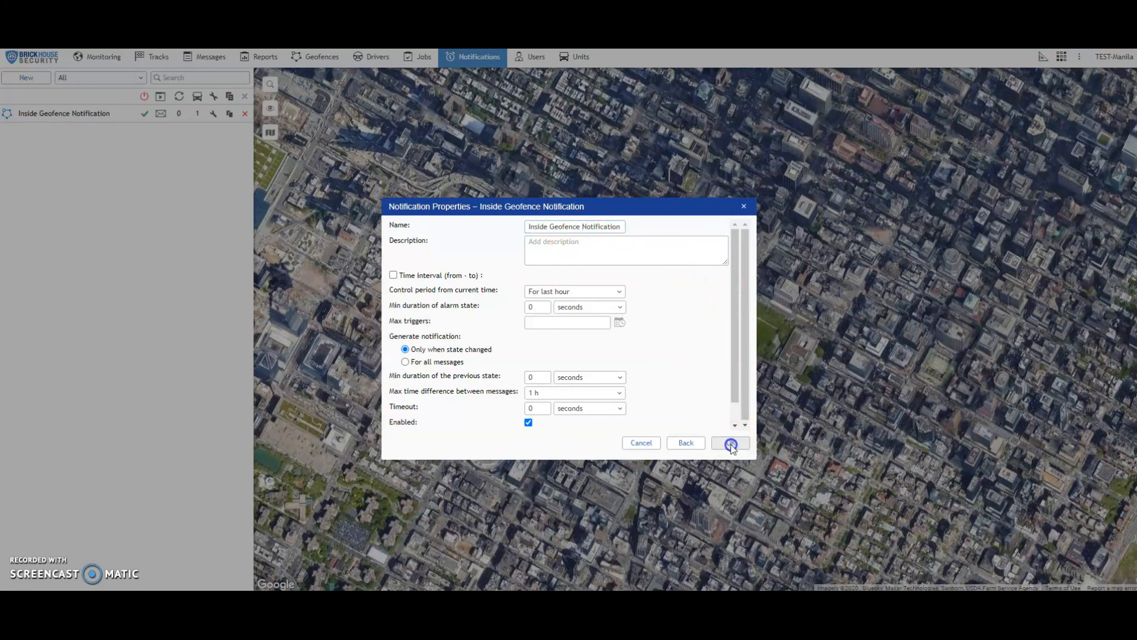
pyautogui.click(730, 443)
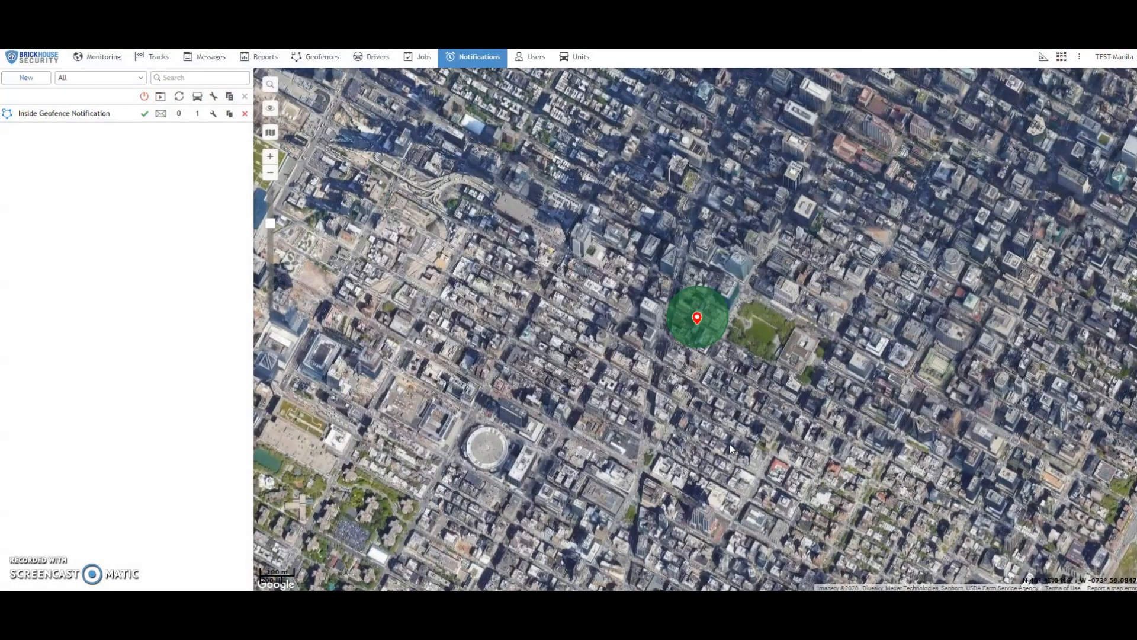